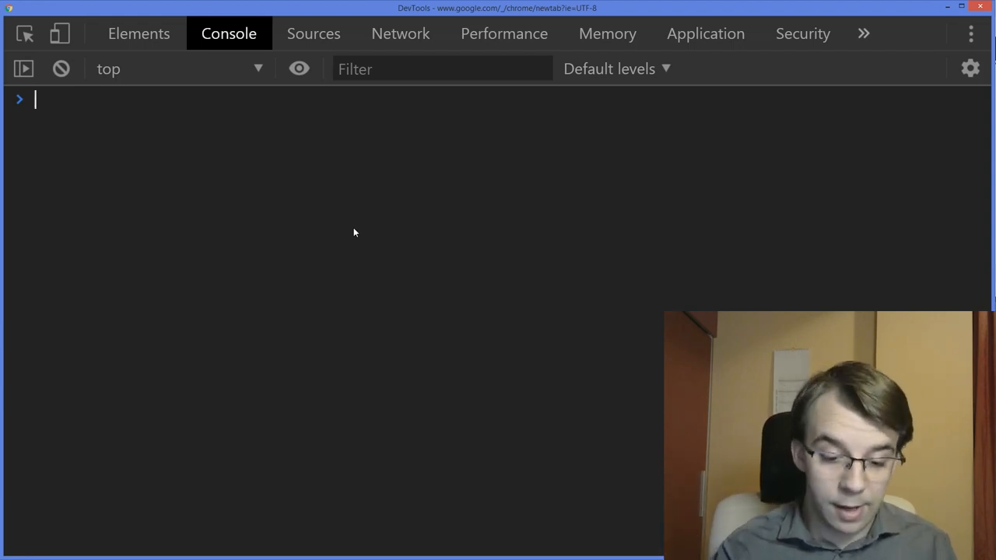
# Step: Evaluate parseInt('test') in the console to get NaN
pyautogui.write('parseInt(')
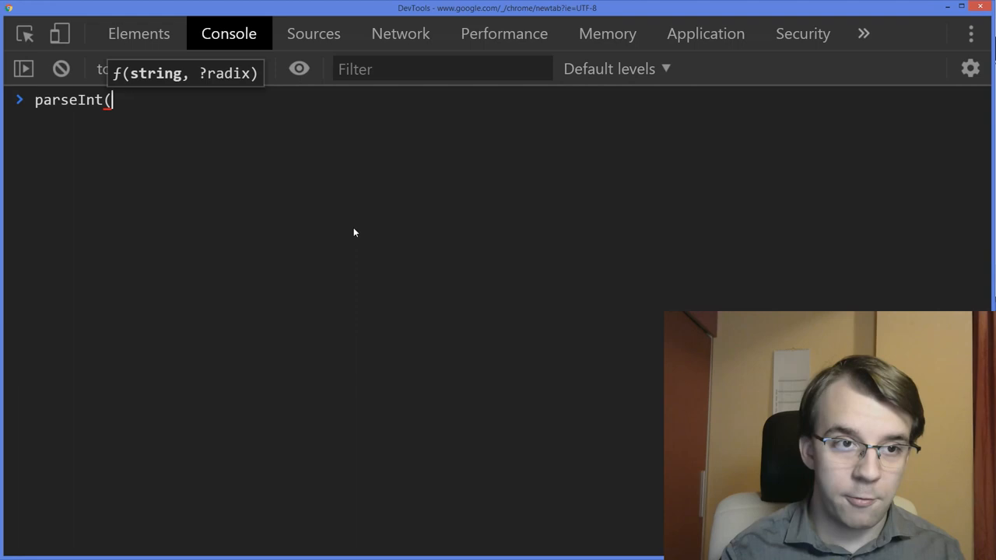
pyautogui.write("'test")
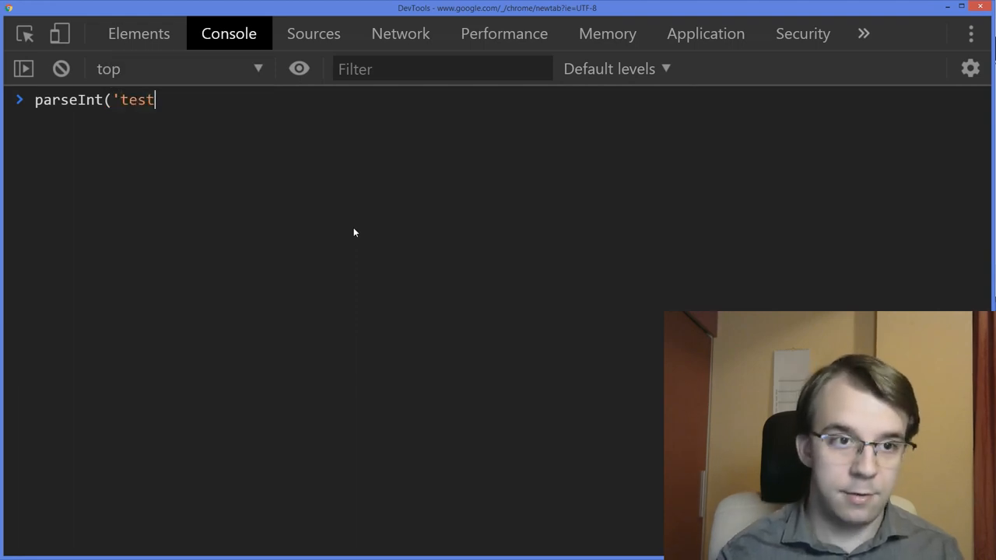
pyautogui.press('Enter')
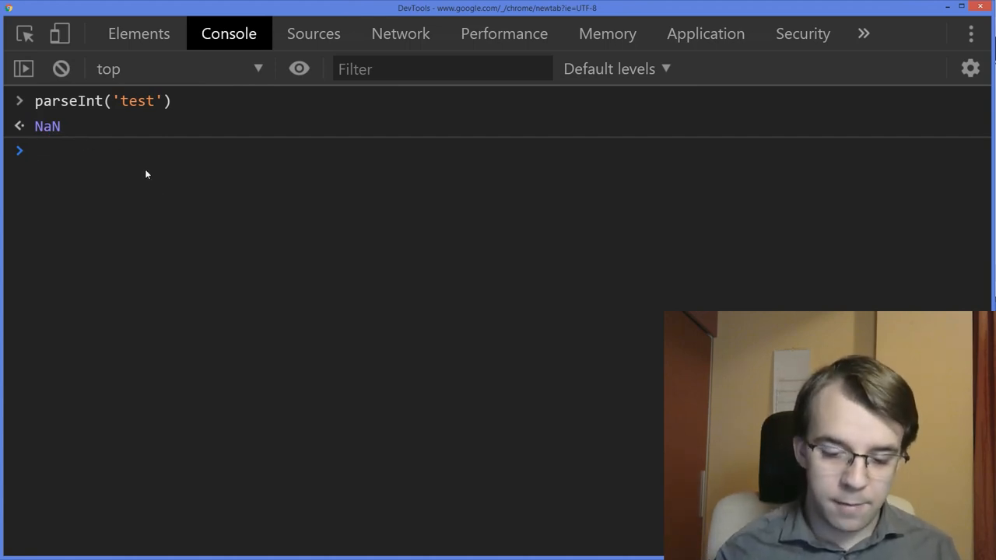
# Step: Evaluate +'test' to show it also returns NaN
pyautogui.write('+')
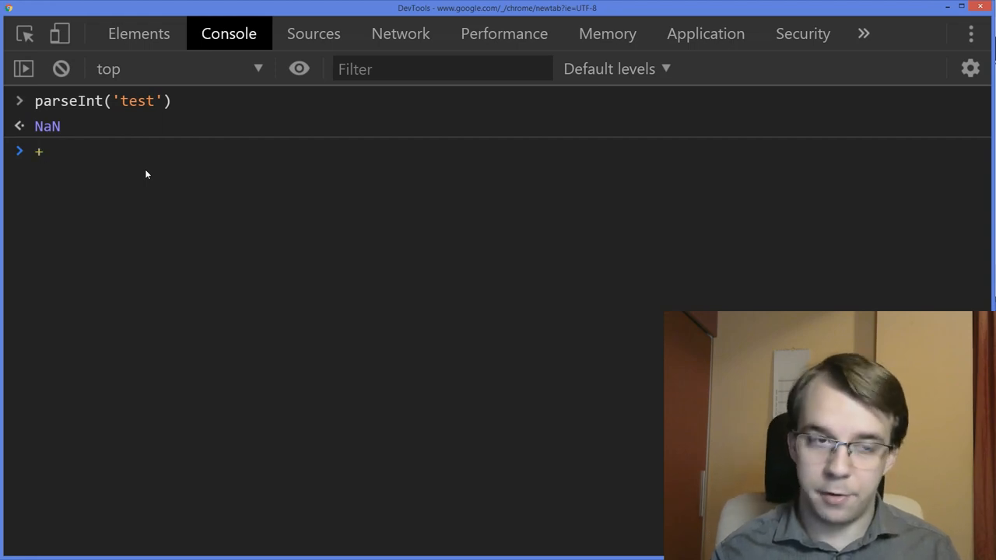
pyautogui.write("''")
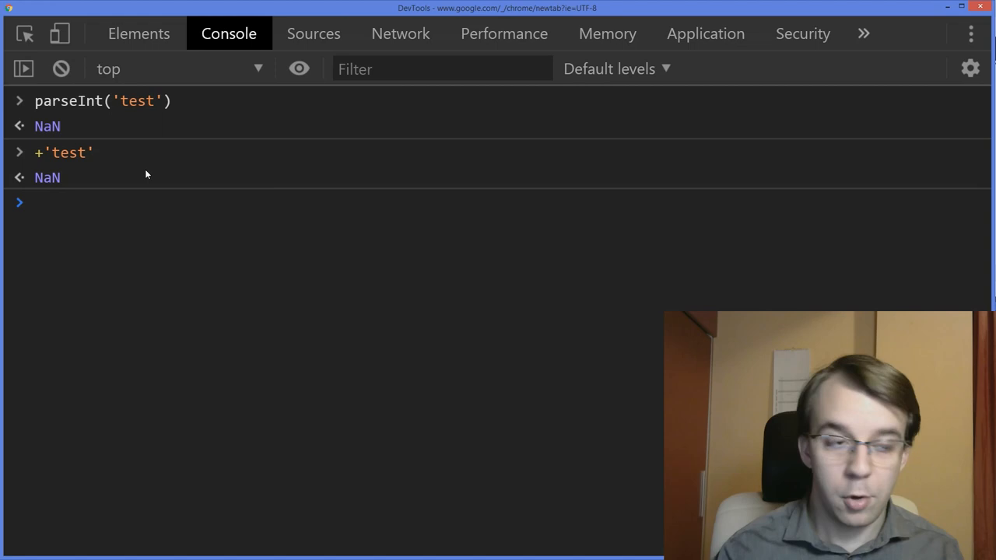
pyautogui.doubleClick(46, 177)
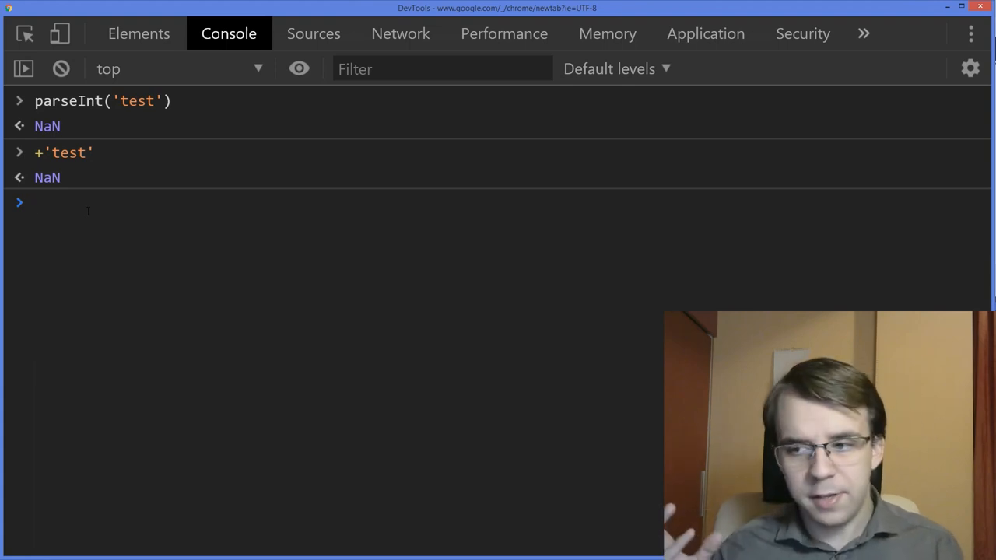
# Step: Evaluate 1/0 as Infinity and (1/0)/(1/0) as NaN, then start the 'b'+ expression
pyautogui.write('1/0')
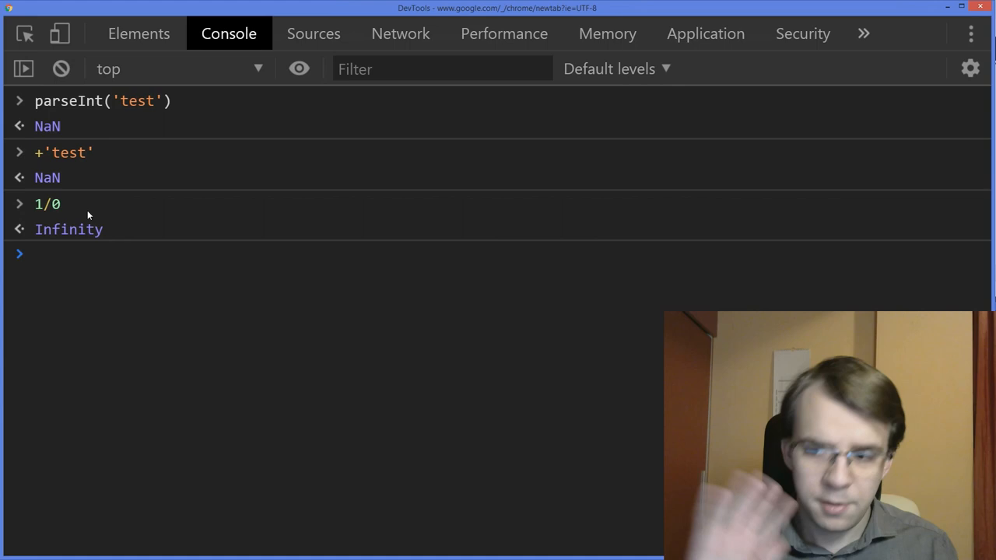
pyautogui.write('(1/0')
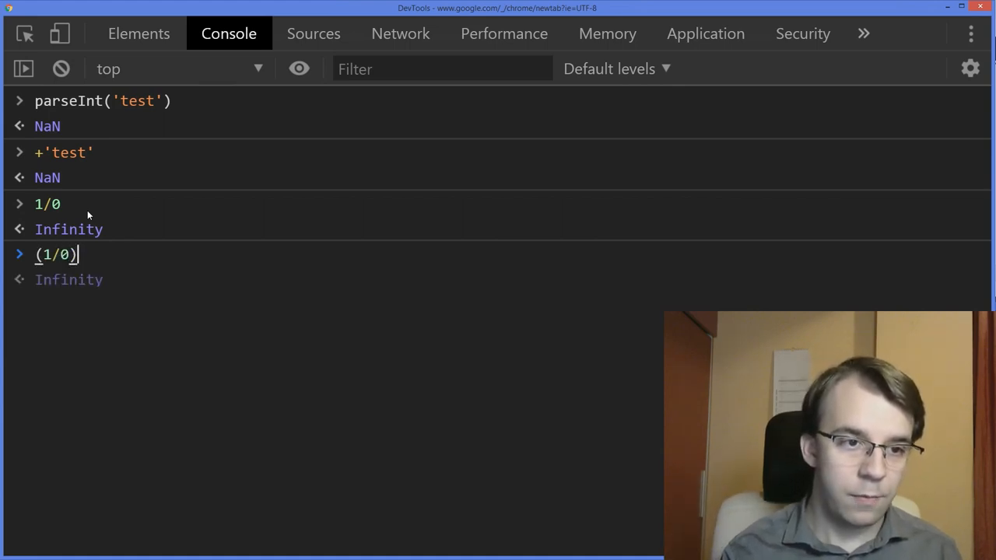
pyautogui.write('/(1/)')
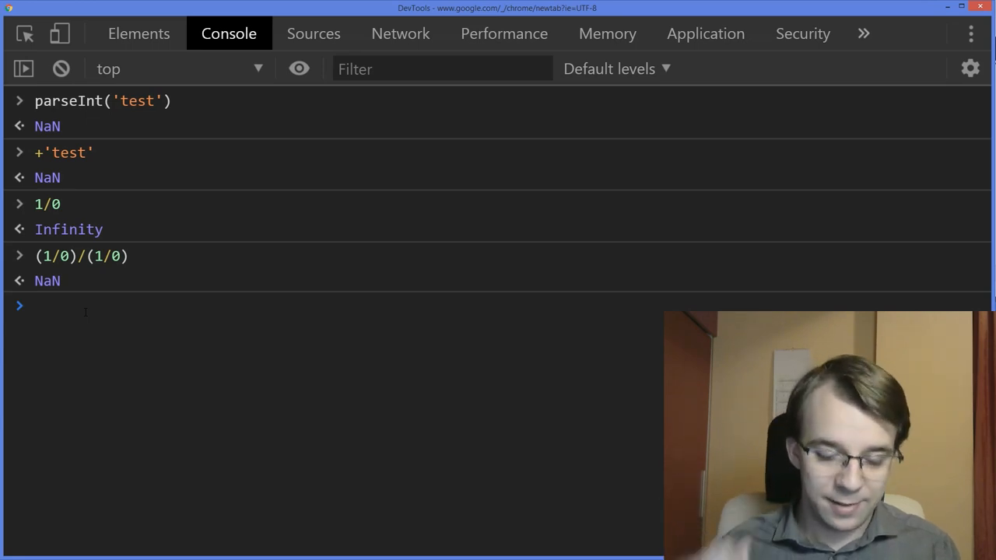
pyautogui.write("'b'+")
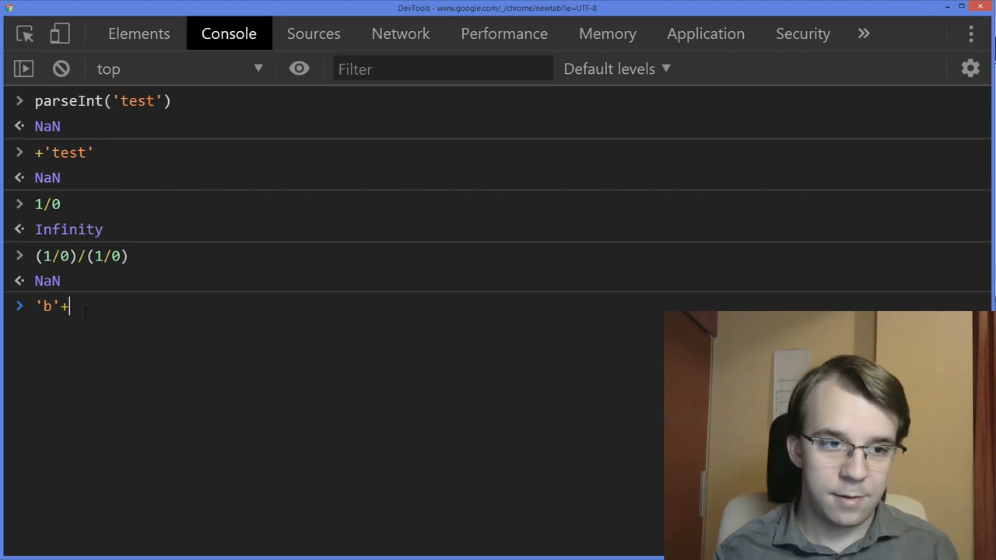
# Step: Evaluate 'b'+'a'+ +'a'+'a' to get "baNaNa" and highlight the unary + 'a' part
pyautogui.write("'a'+ +")
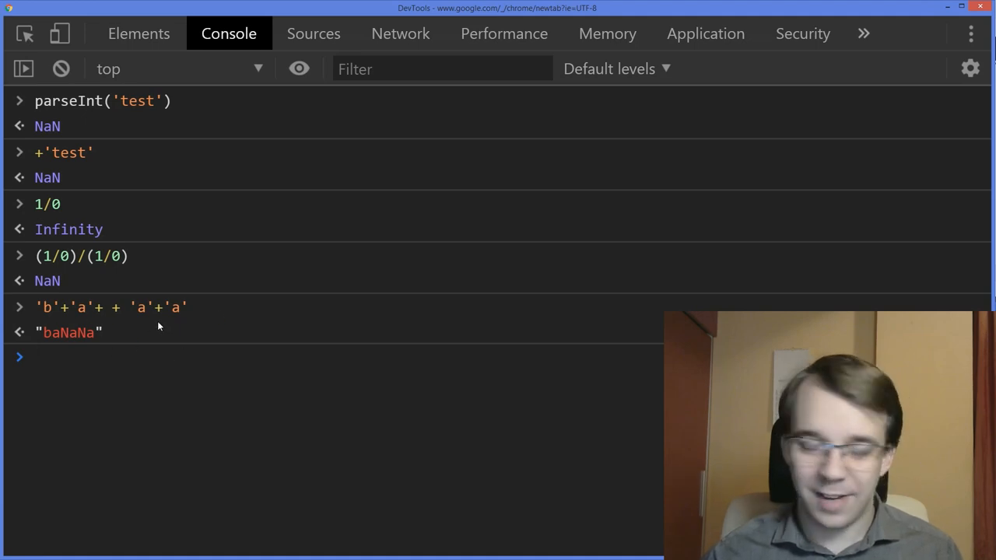
pyautogui.moveTo(81, 333)
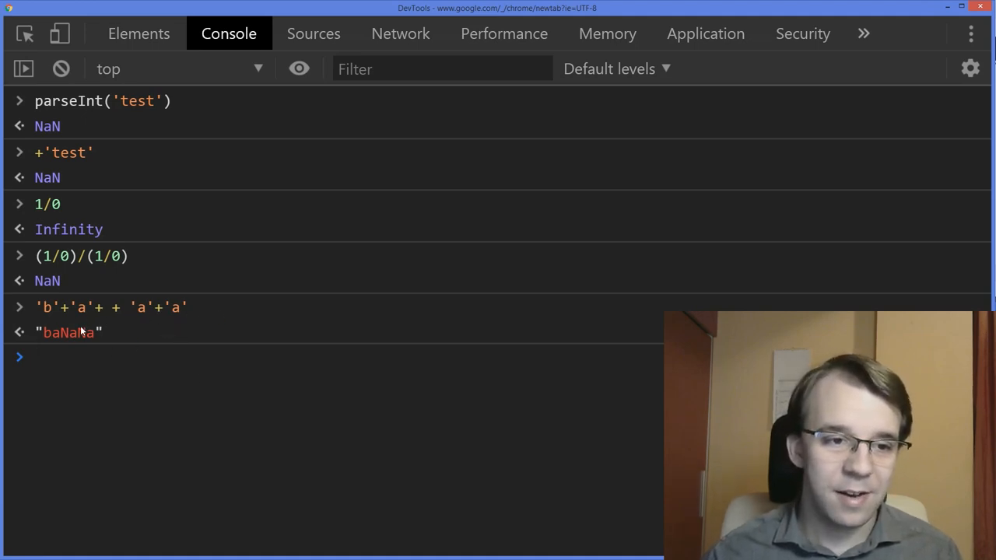
pyautogui.moveTo(88, 156)
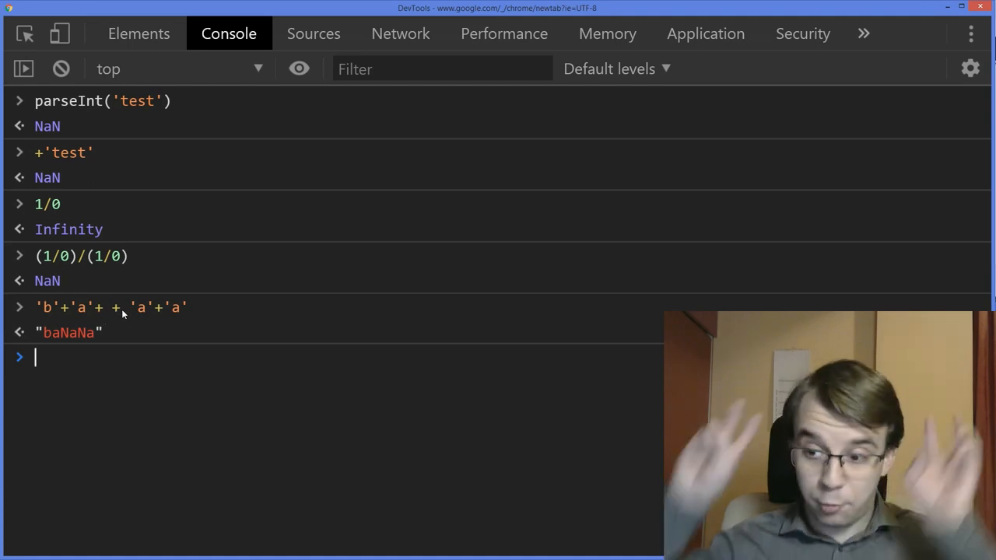
pyautogui.doubleClick(117, 308)
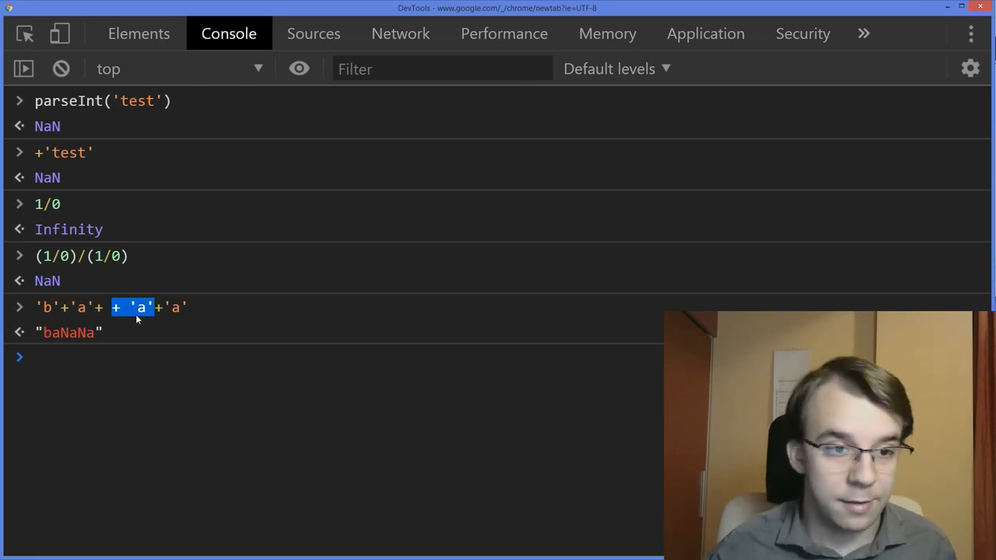
pyautogui.moveTo(78, 342)
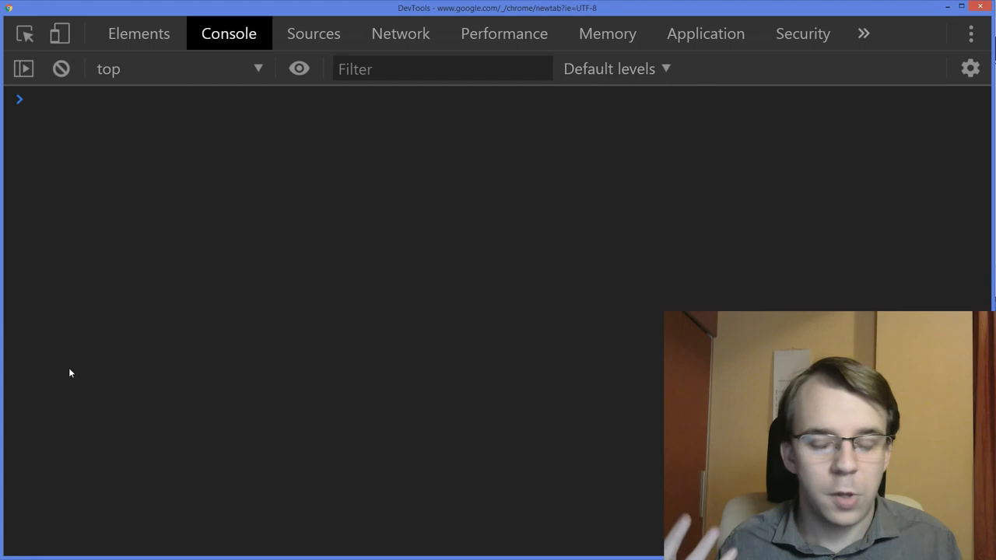
# Step: Store parseInt('test') in the variable nr and show it holds NaN
pyautogui.write('parseIn')
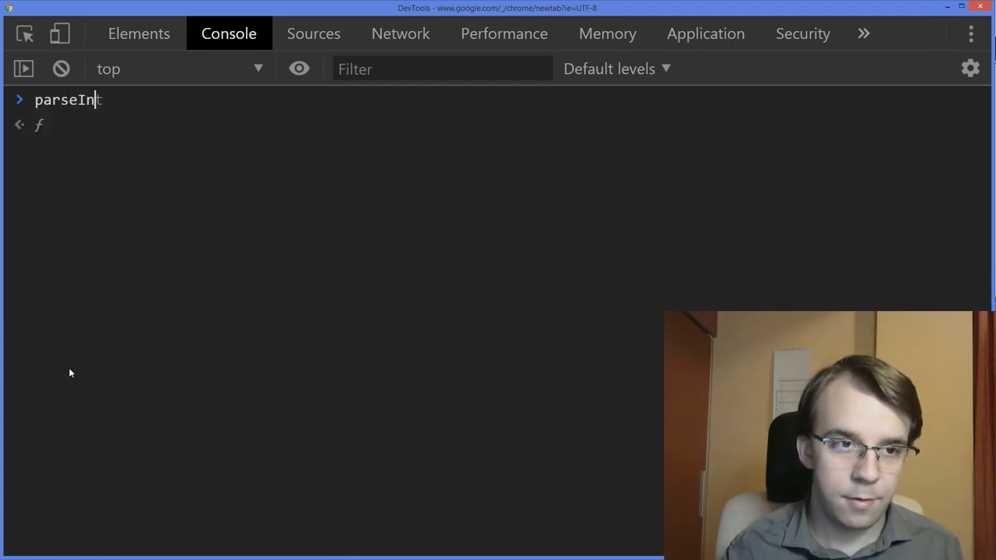
pyautogui.write("('test')")
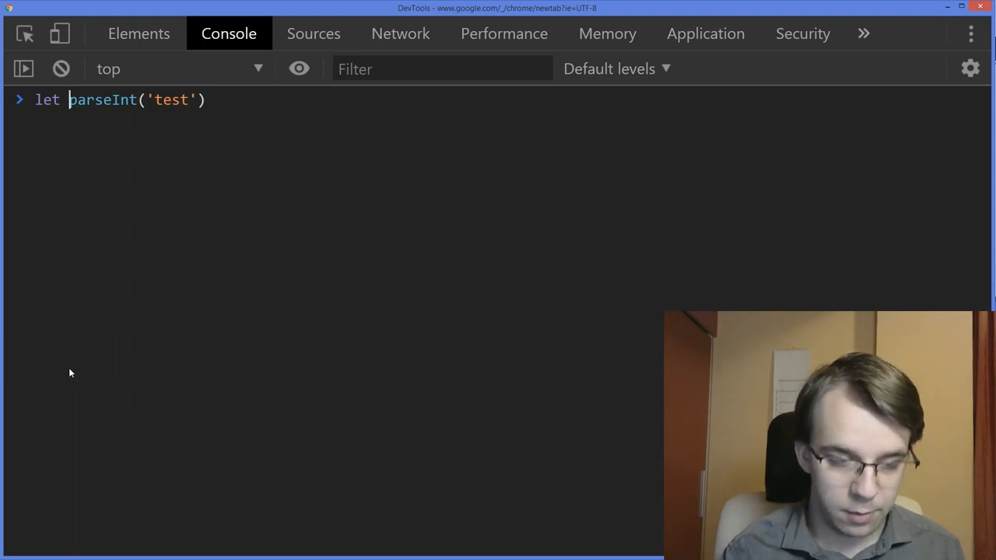
pyautogui.write('nr =')
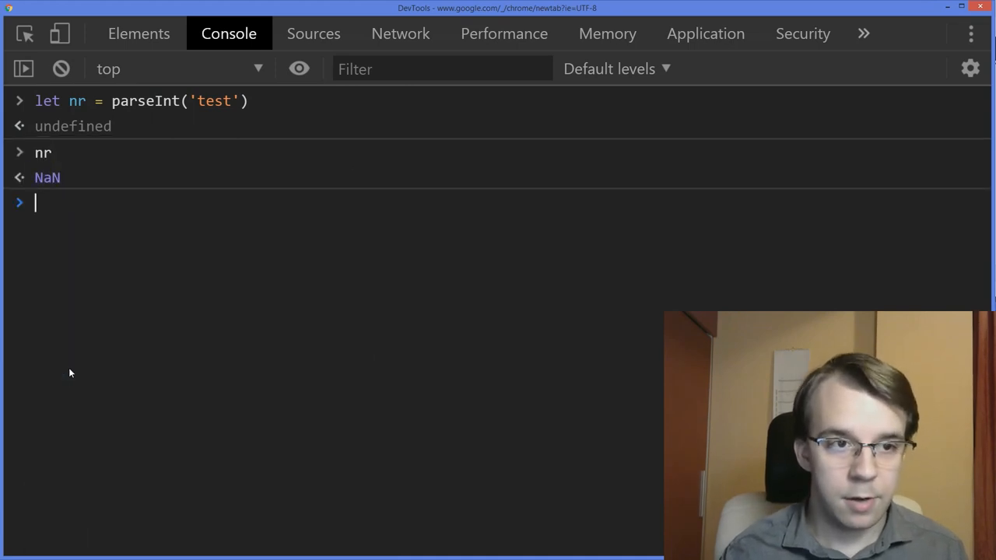
pyautogui.doubleClick(47, 178)
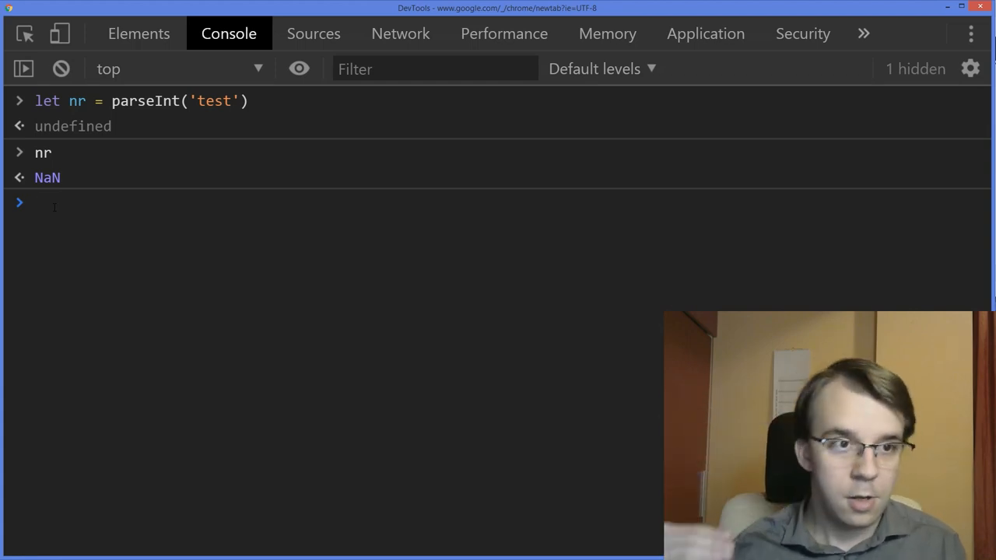
# Step: Evaluate nr === NaN to get false and point out nr and its NaN value
pyautogui.write('nr')
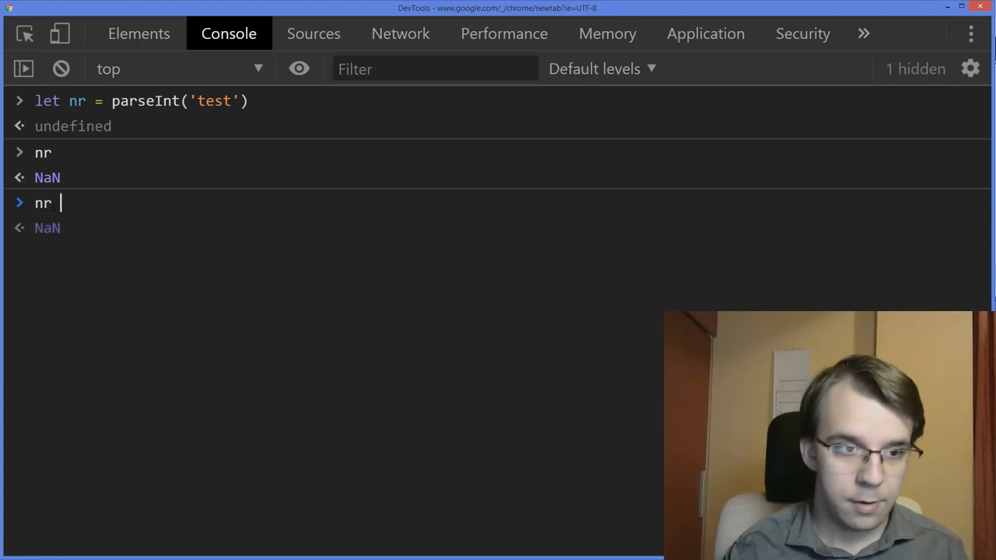
pyautogui.write('=== NaN')
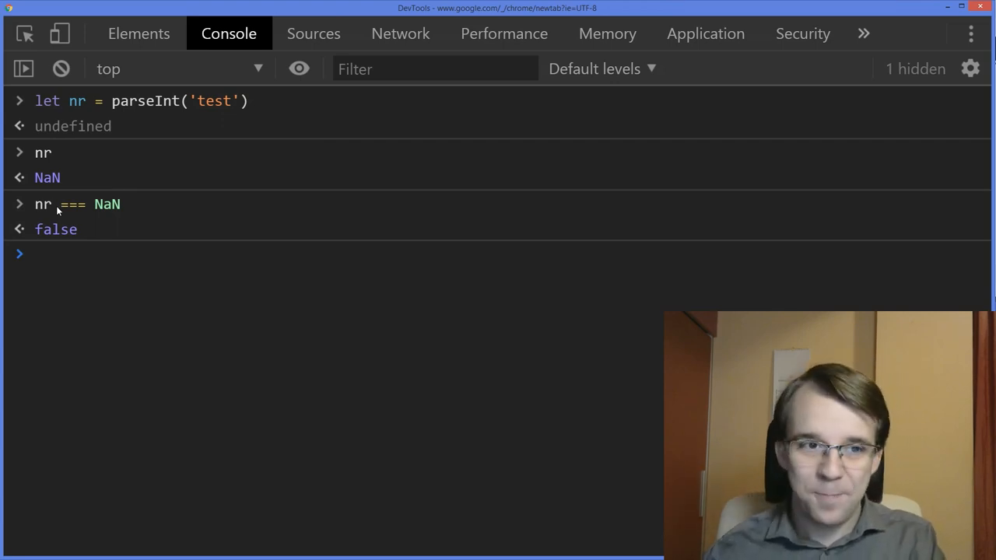
pyautogui.doubleClick(46, 178)
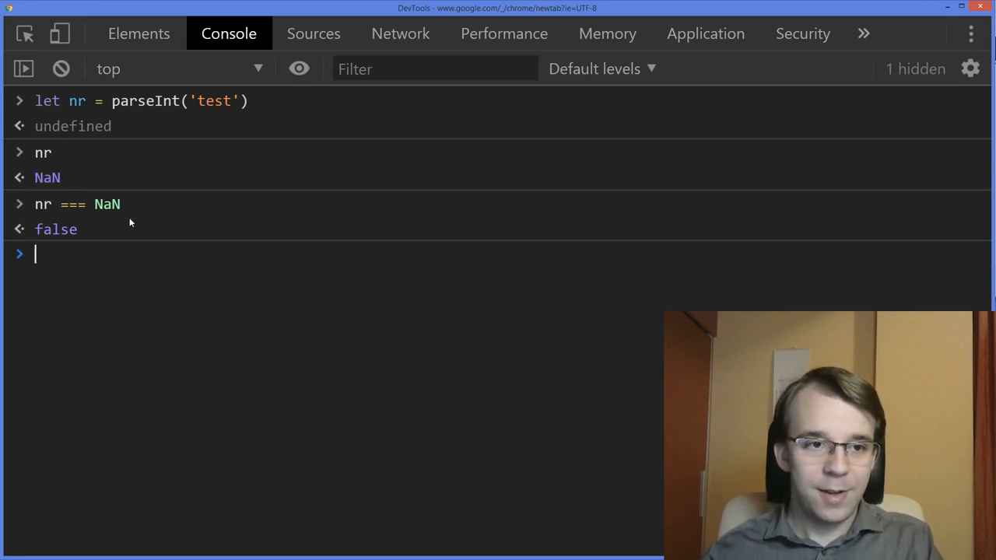
pyautogui.moveTo(123, 242)
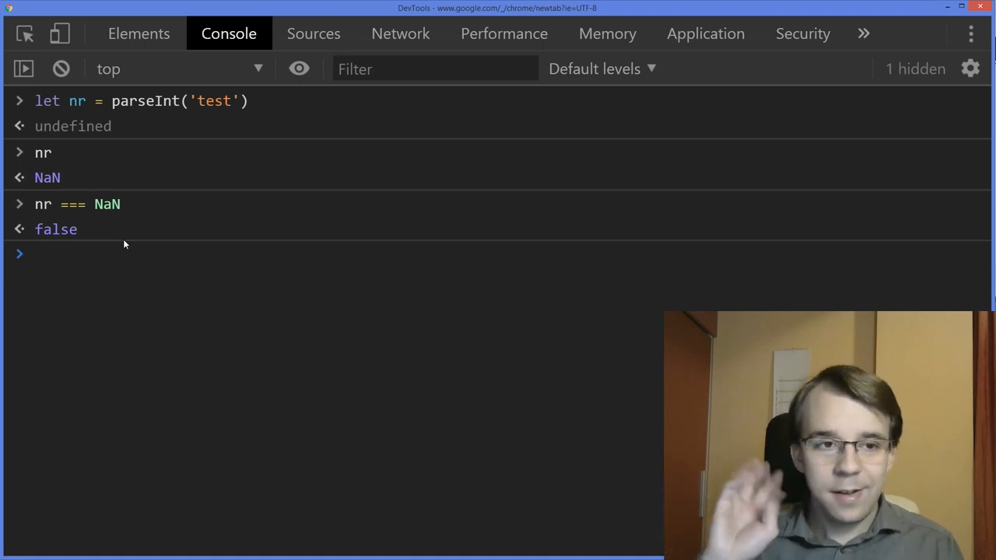
pyautogui.doubleClick(44, 204)
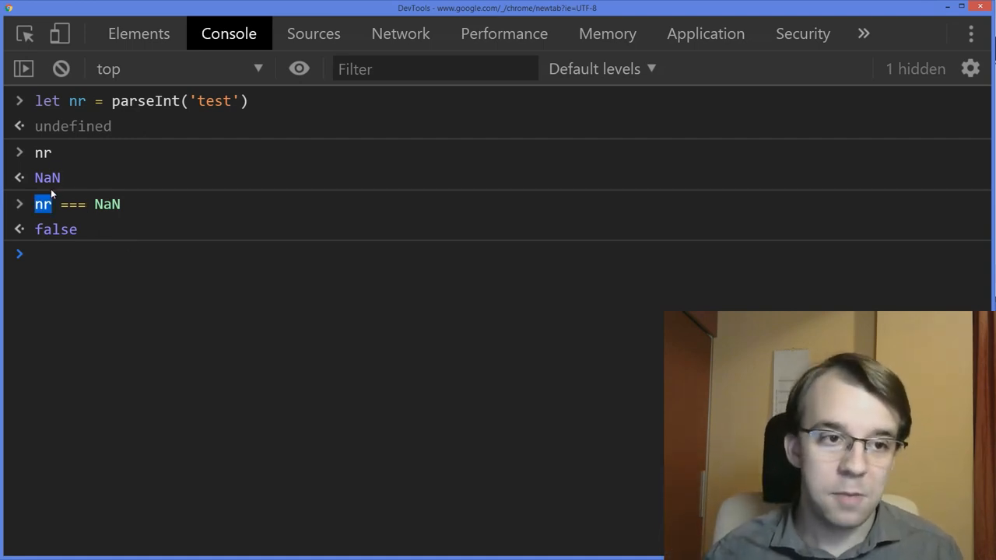
pyautogui.doubleClick(47, 178)
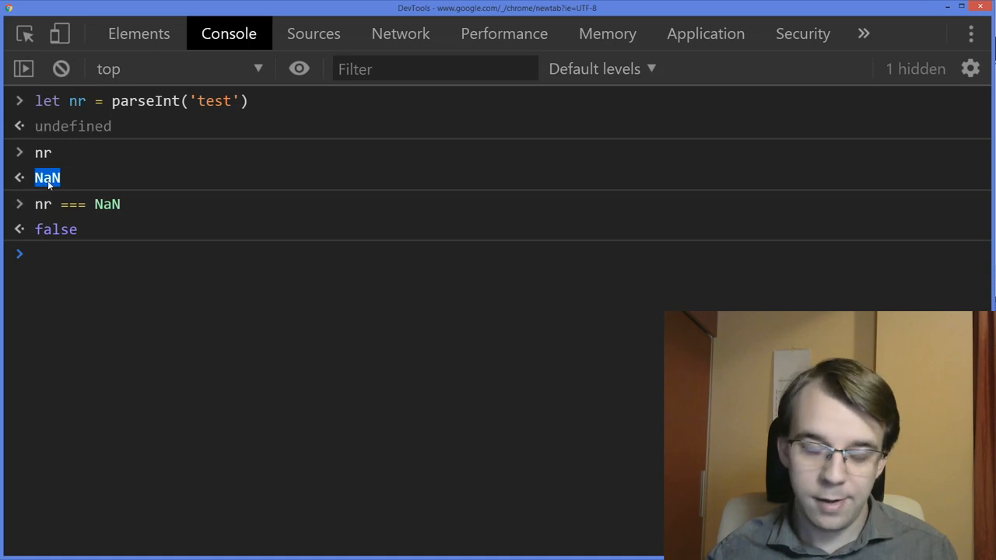
pyautogui.moveTo(75, 177)
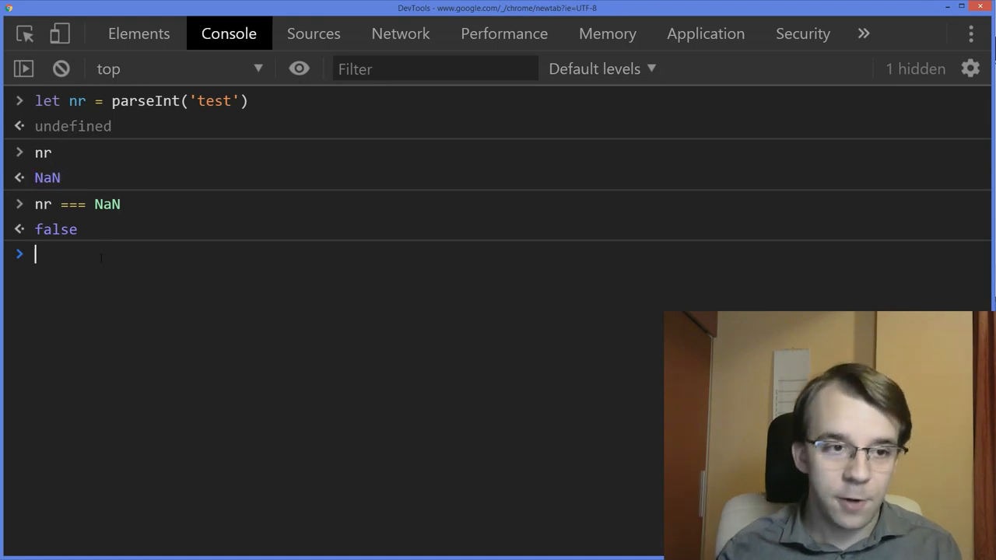
# Step: Evaluate NaN === NaN and NaN == NaN, both returning false, and point out nr
pyautogui.write('NaN ===')
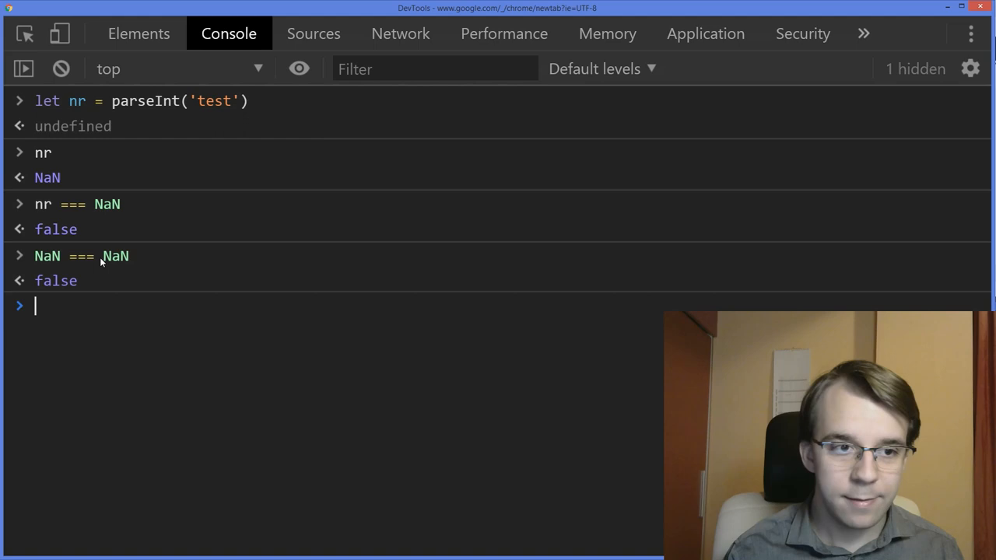
pyautogui.write('NaN == NaN')
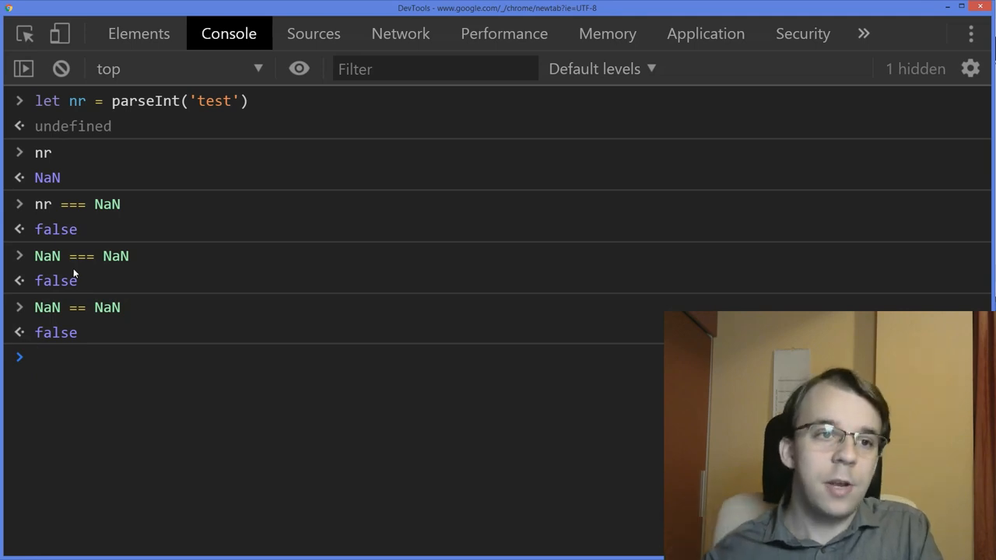
pyautogui.doubleClick(43, 153)
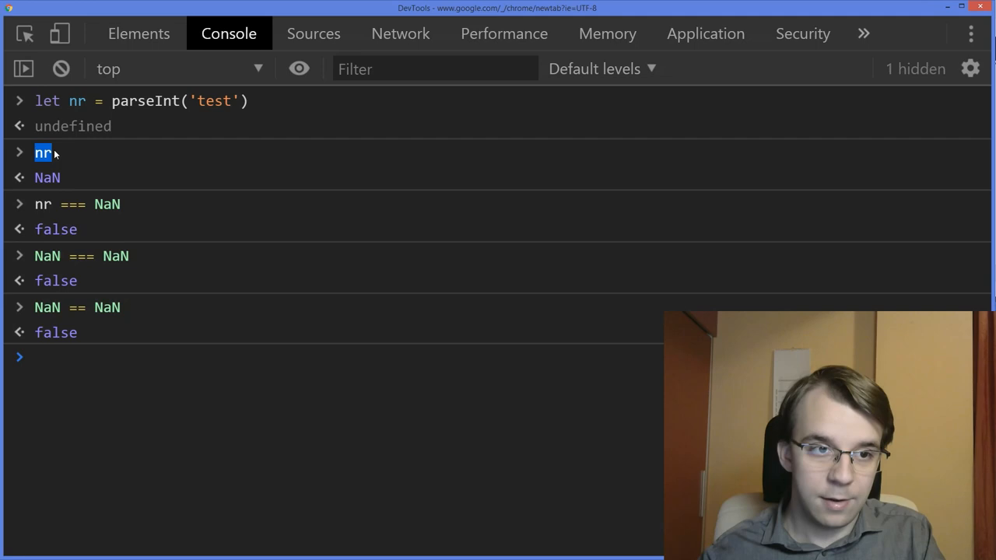
# Step: Evaluate nr !== nr to show it returns true
pyautogui.write('name')
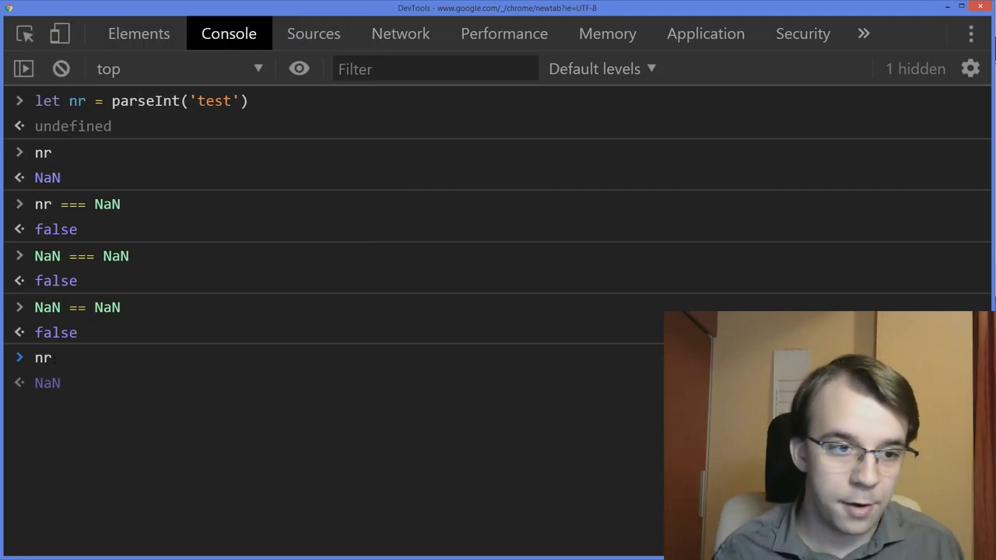
pyautogui.write('!==')
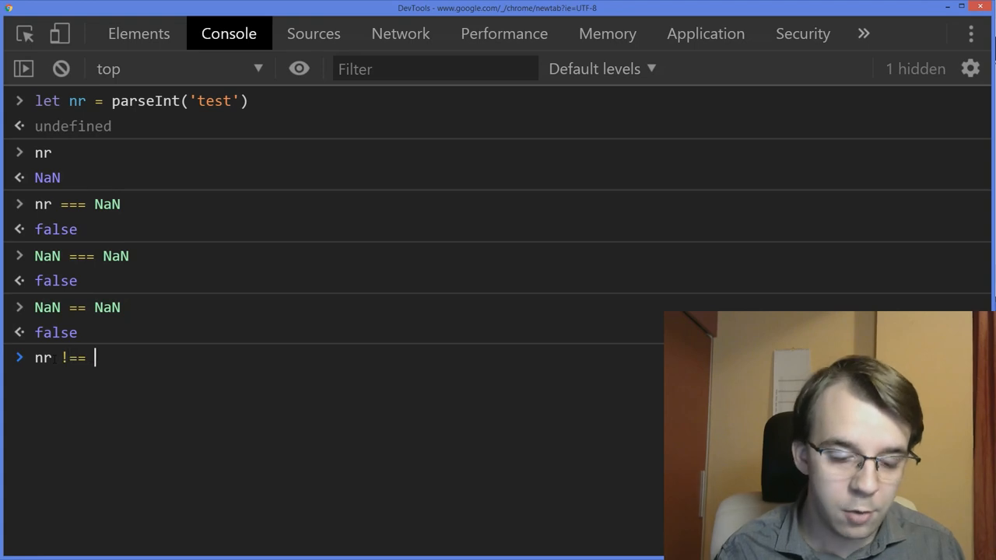
pyautogui.press('Enter')
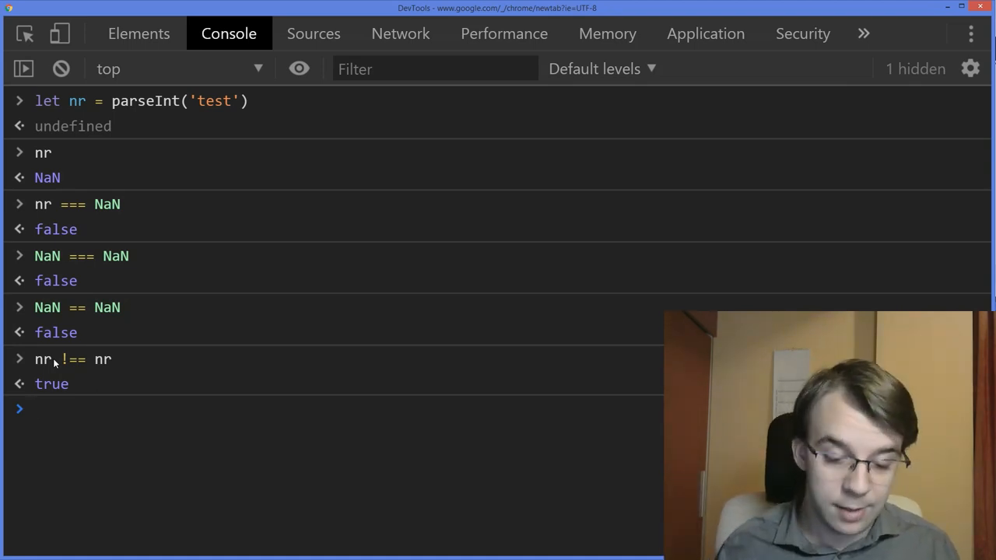
# Step: Evaluate Number.isNaN(nr) to show it returns true
pyautogui.write('NaN')
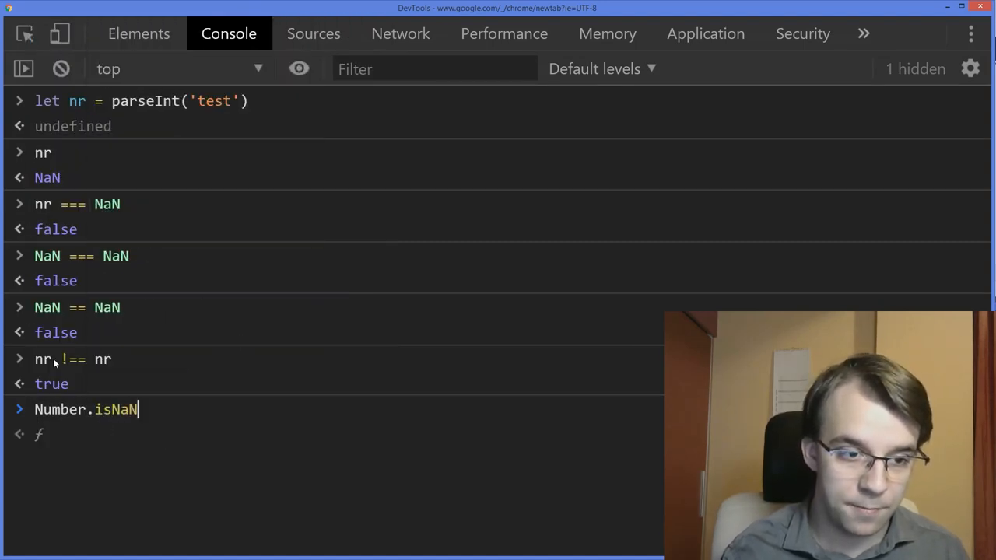
pyautogui.write('(')
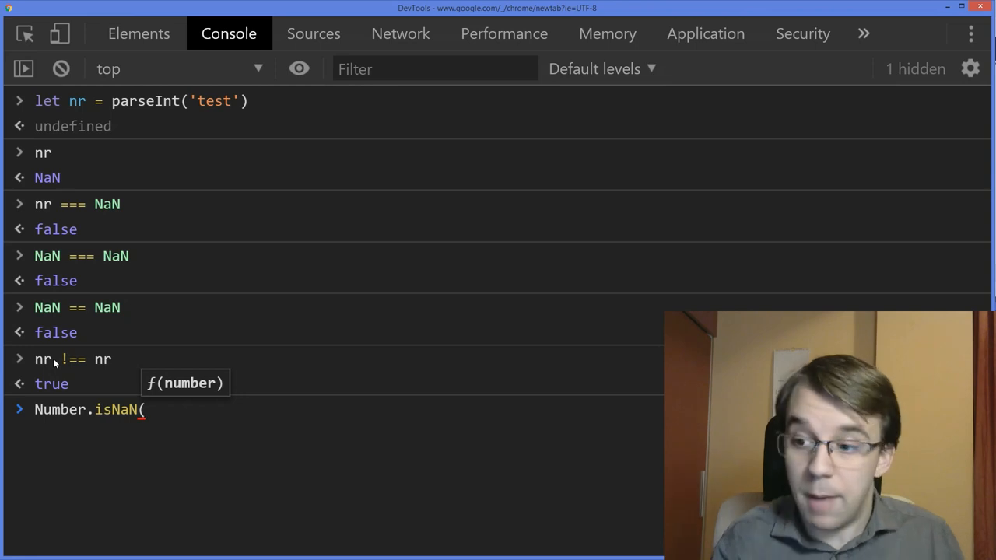
pyautogui.write('nr)')
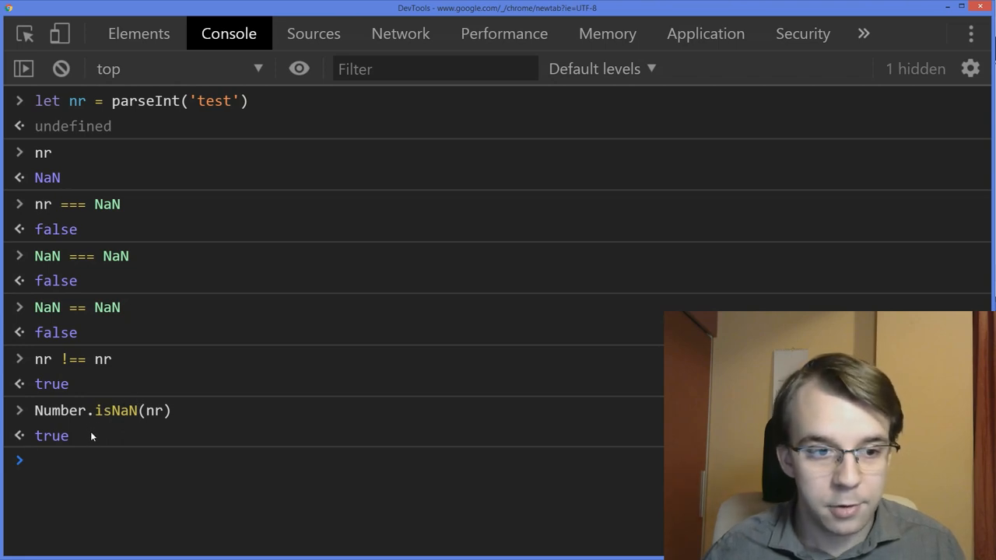
pyautogui.doubleClick(156, 411)
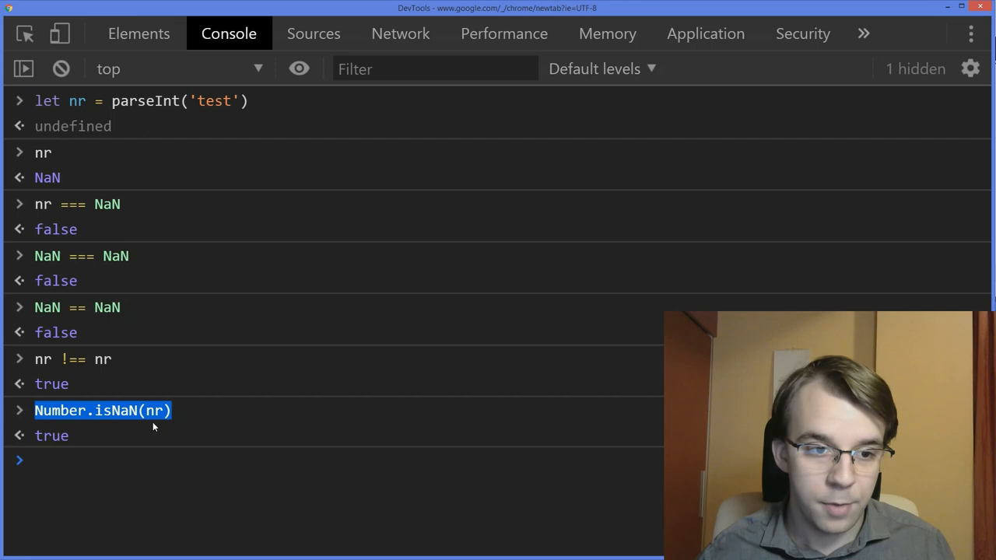
# Step: Evaluate the global isNaN(nr), also true, and compare it with Number.isNaN(nr)
pyautogui.write('isNaN')
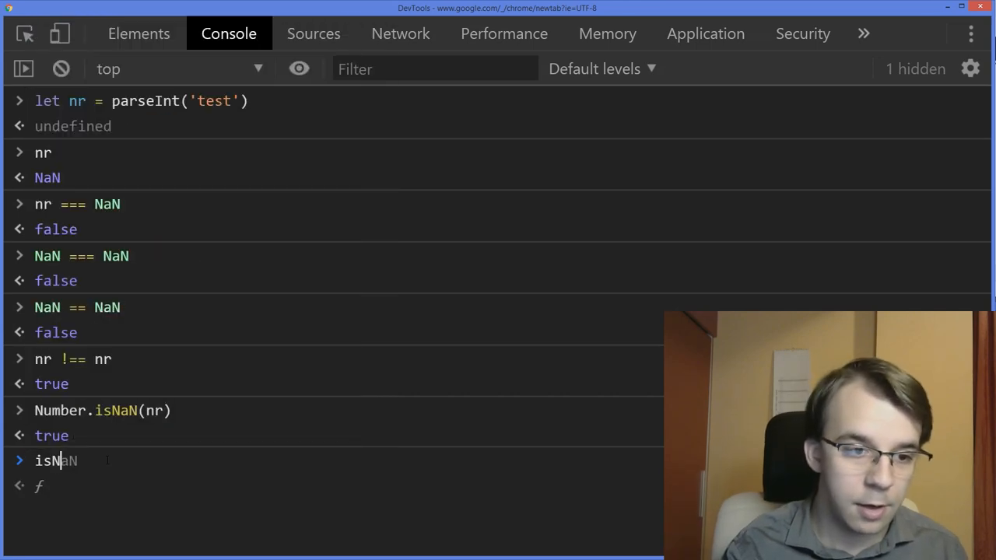
pyautogui.write('(')
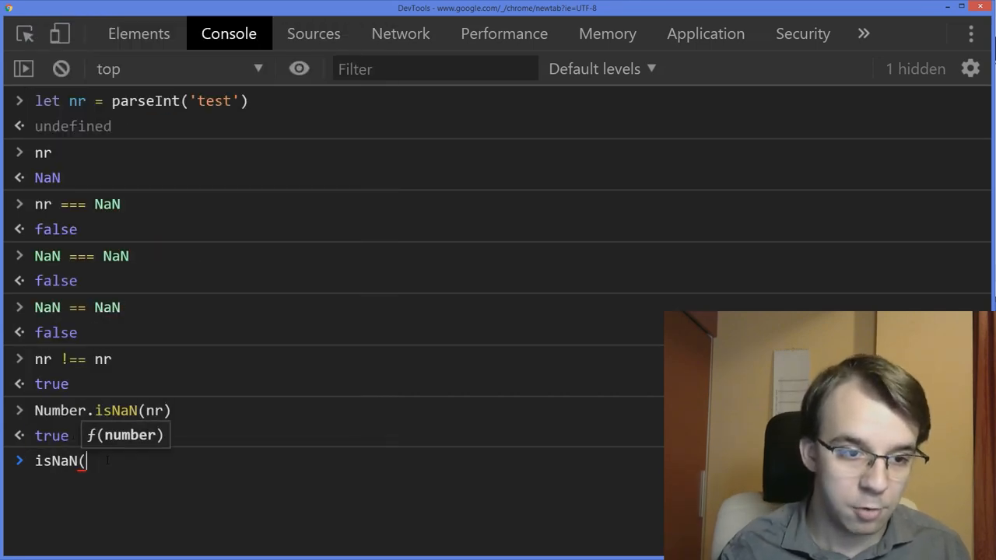
pyautogui.press('Enter')
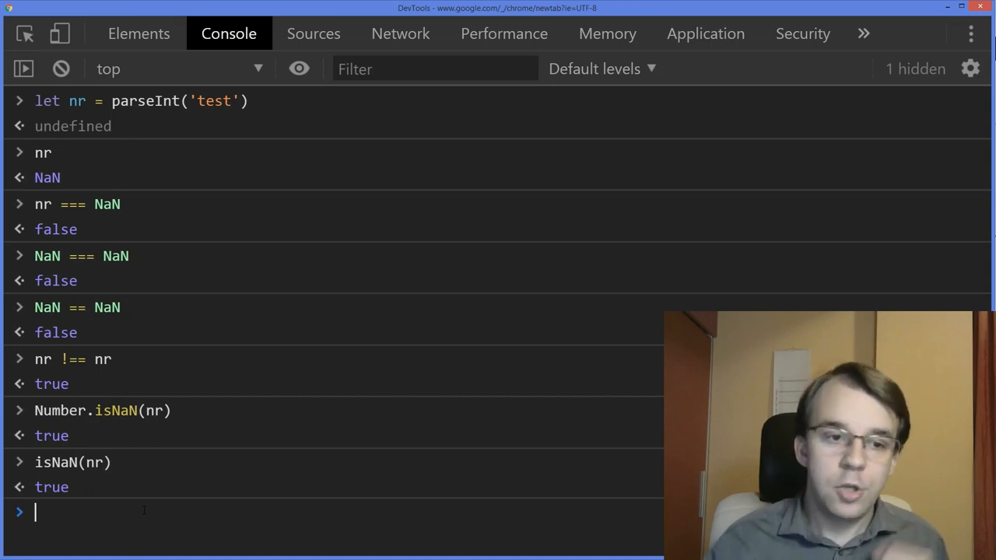
pyautogui.doubleClick(102, 411)
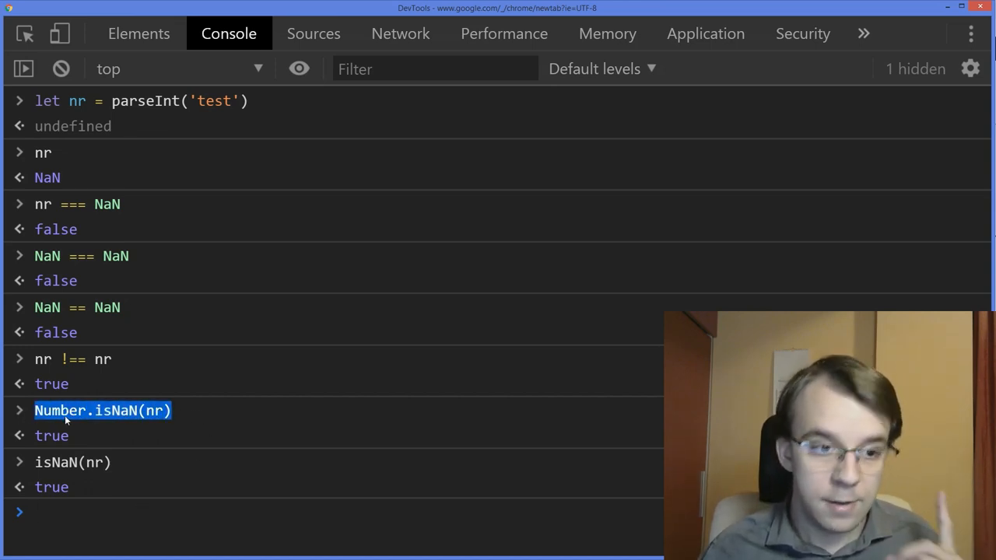